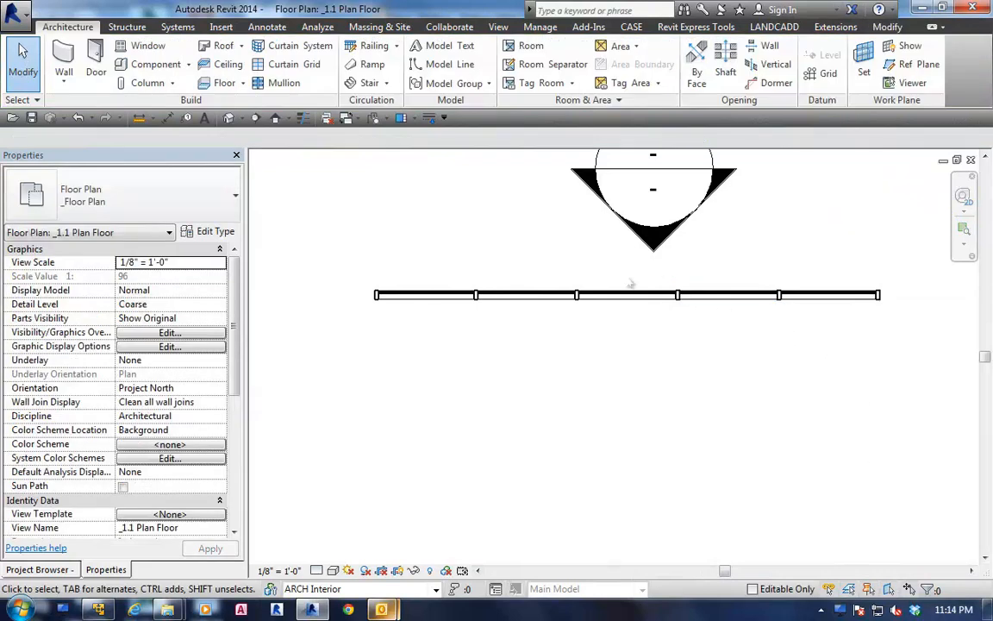
Go to the north elevation view of the storefront from its elevation marker.
left_click(654, 224)
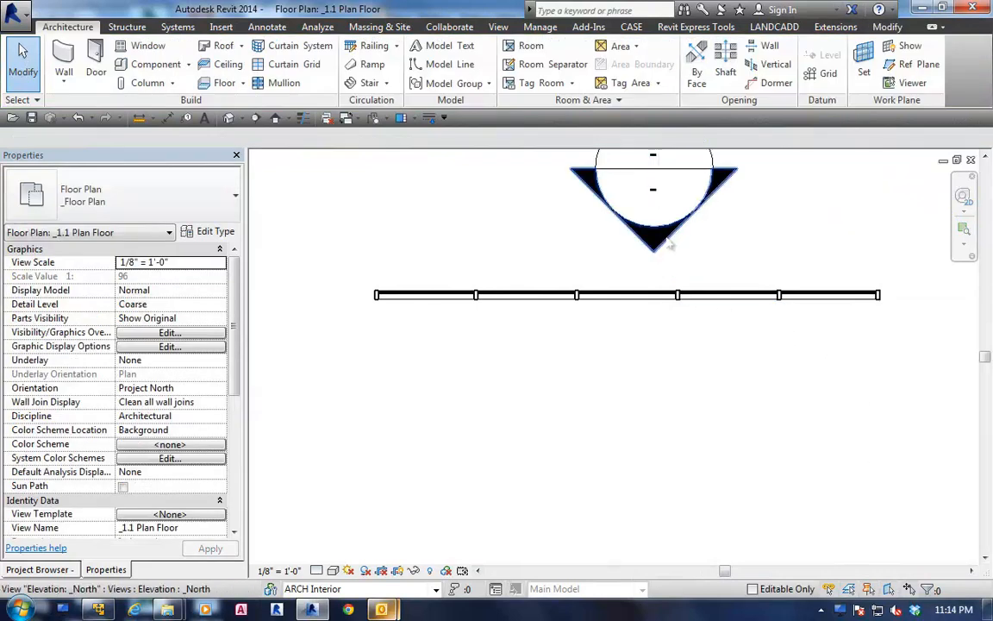
right_click(651, 241)
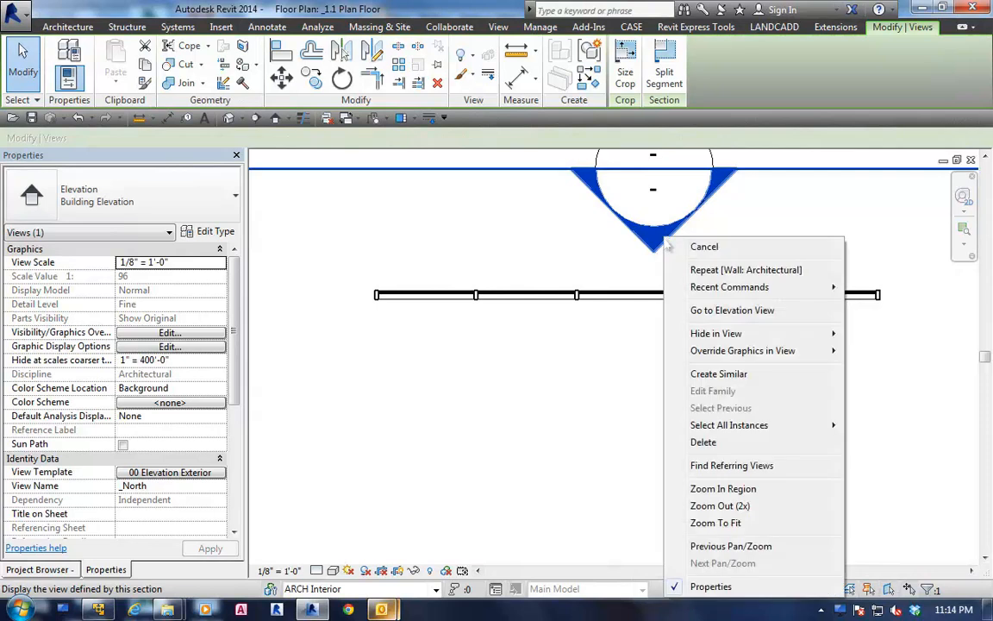
left_click(731, 311)
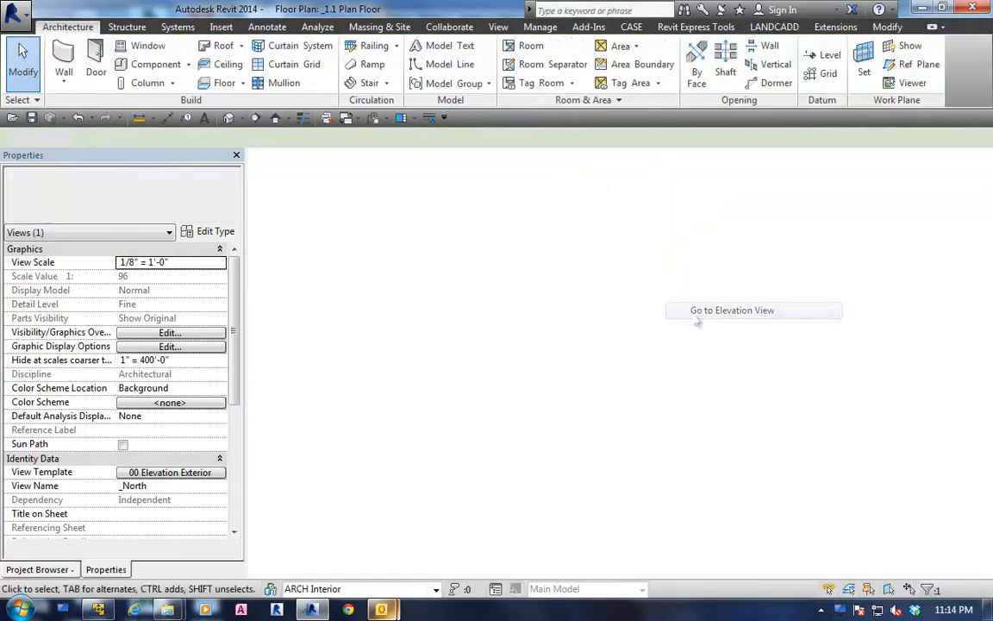
left_click(731, 311)
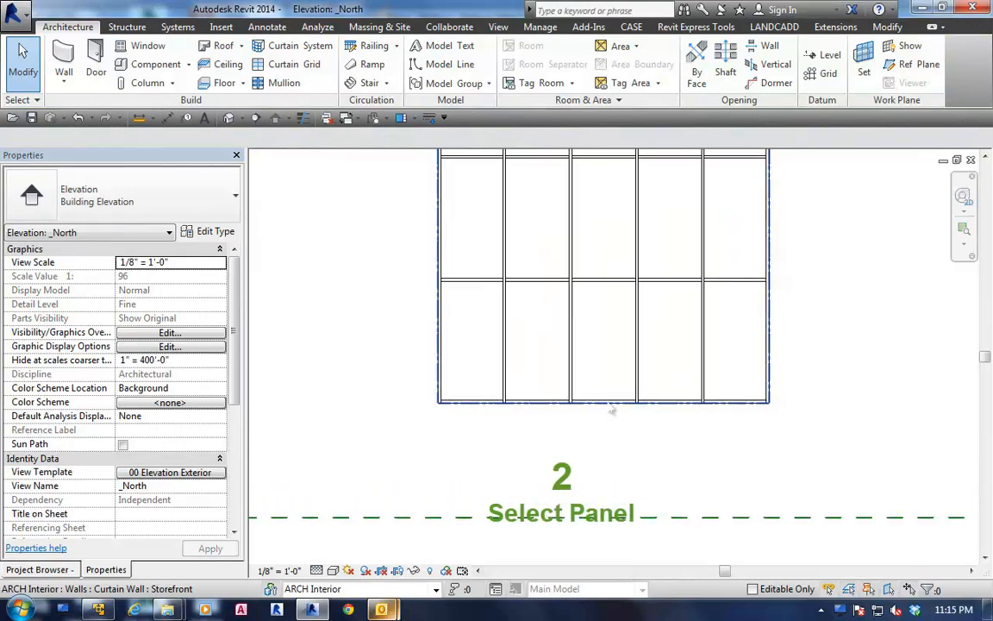
mouse_move(610, 410)
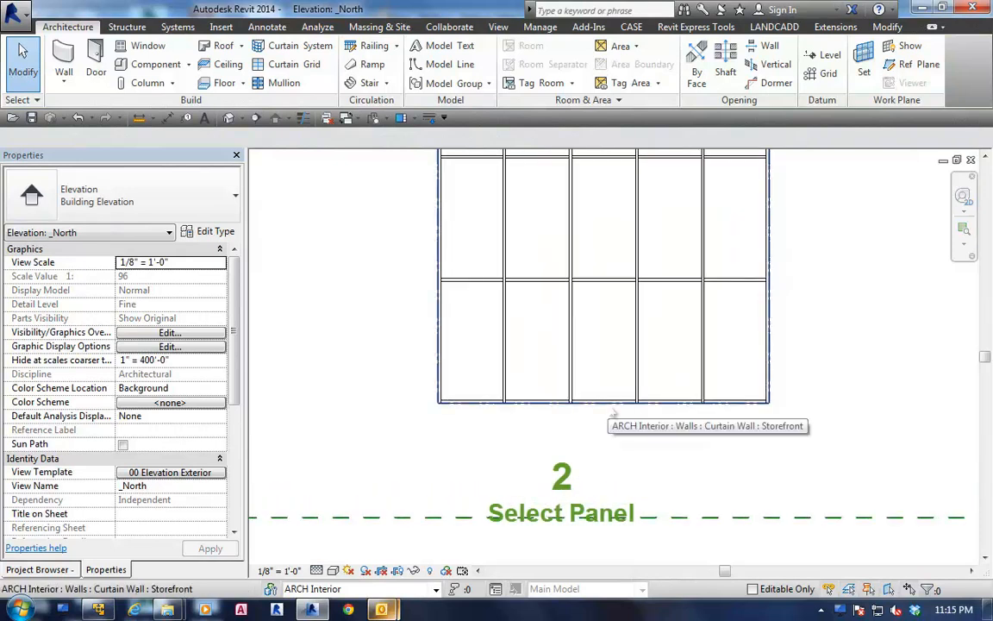
Select the storefront wall and change its type to Curtain Wall 1.
left_click(606, 403)
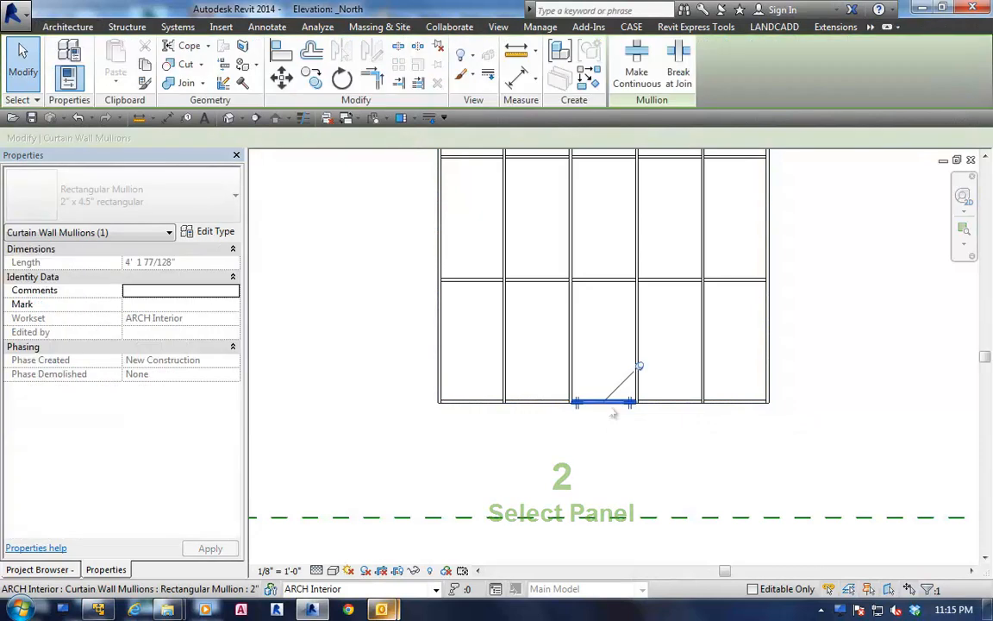
mouse_move(613, 413)
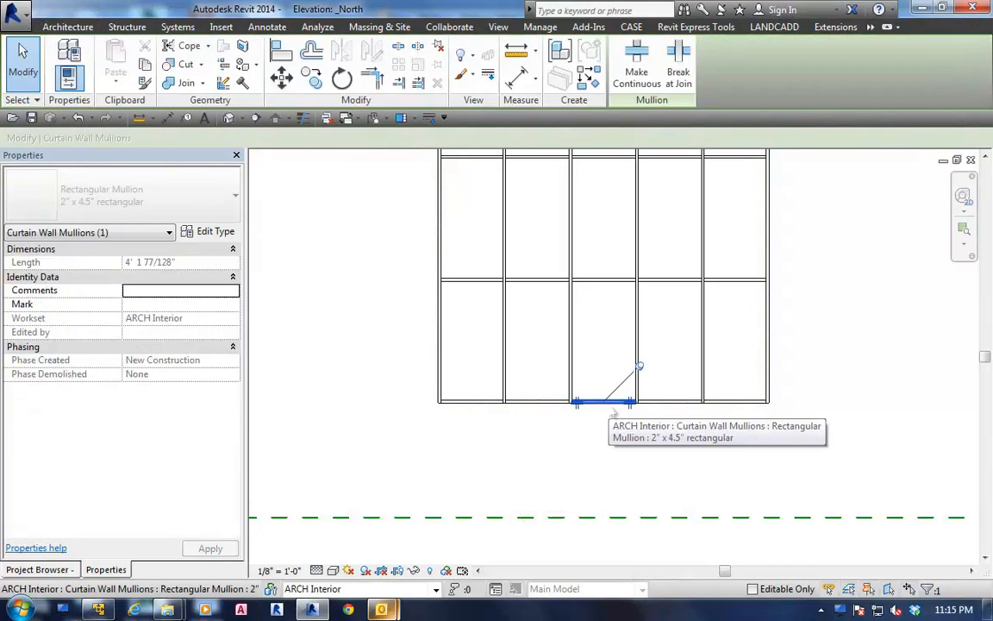
left_click(604, 341)
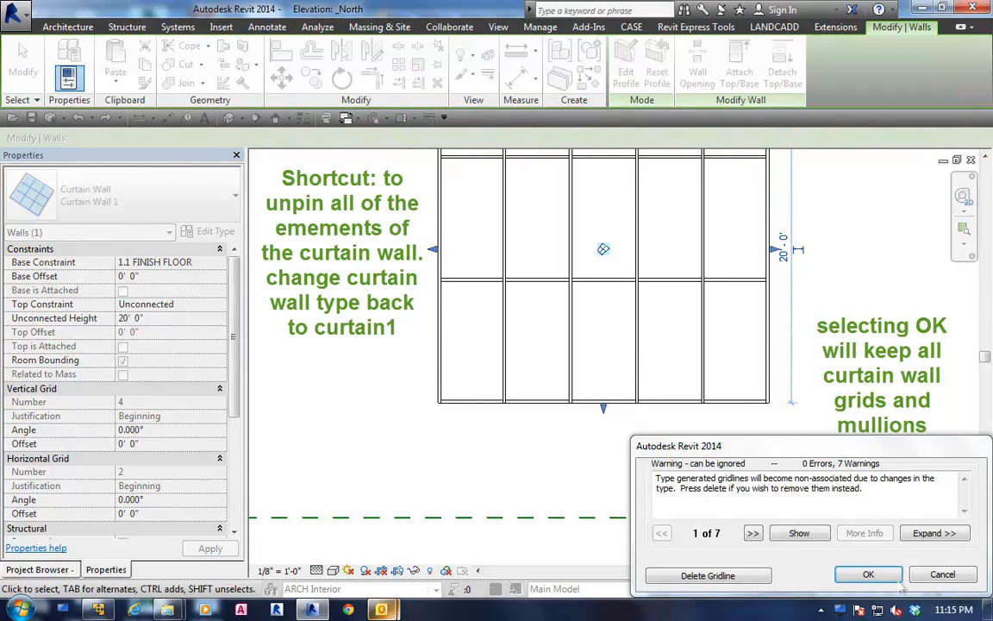
Accept the warning, make the lower centre glazed panel a Basic Wall panel, and return to the floor plan.
left_click(869, 574)
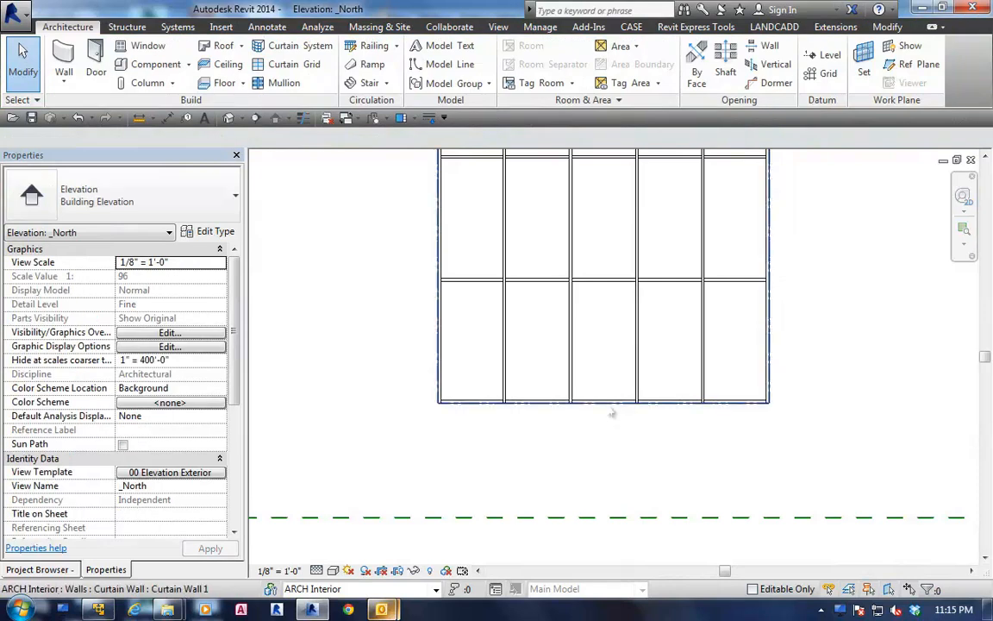
mouse_move(612, 412)
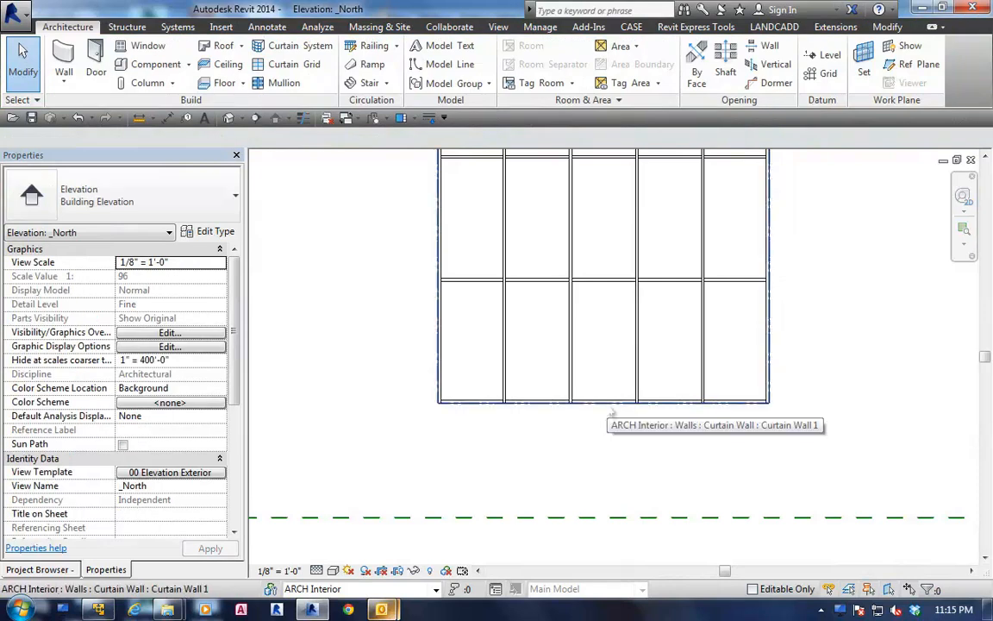
left_click(604, 402)
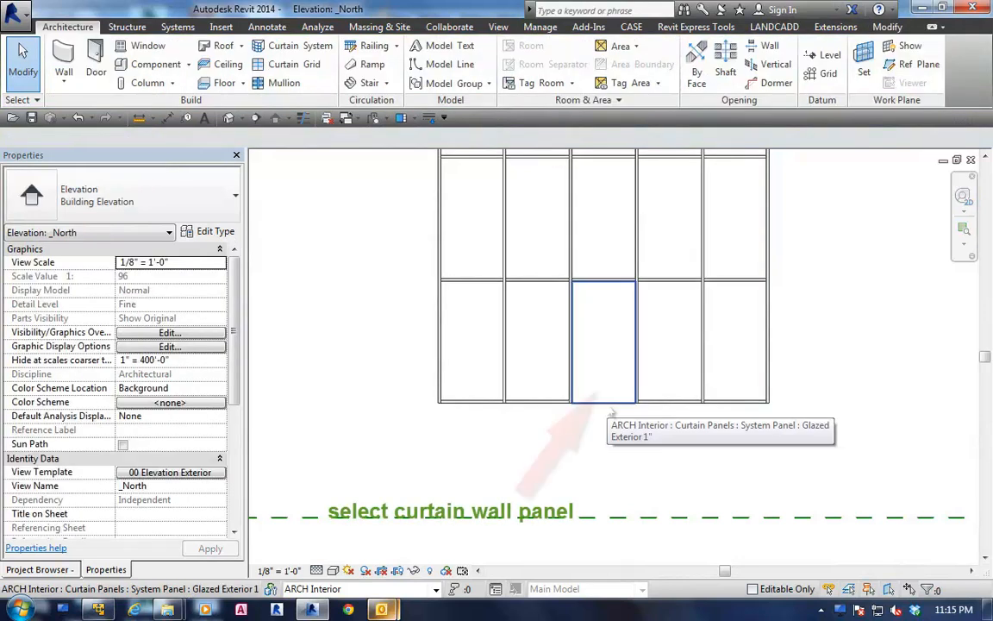
left_click(603, 345)
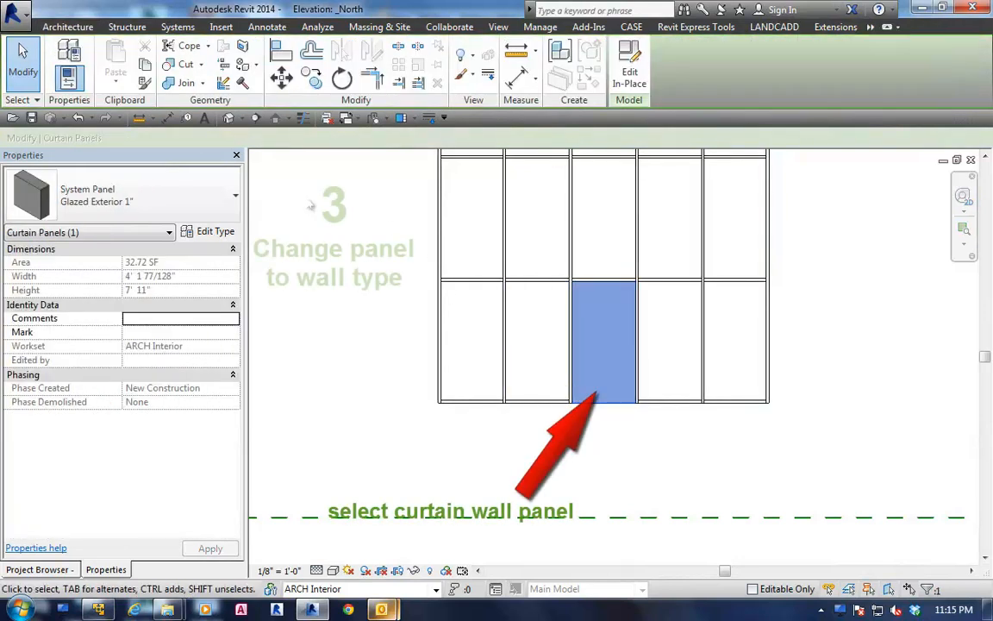
left_click(233, 196)
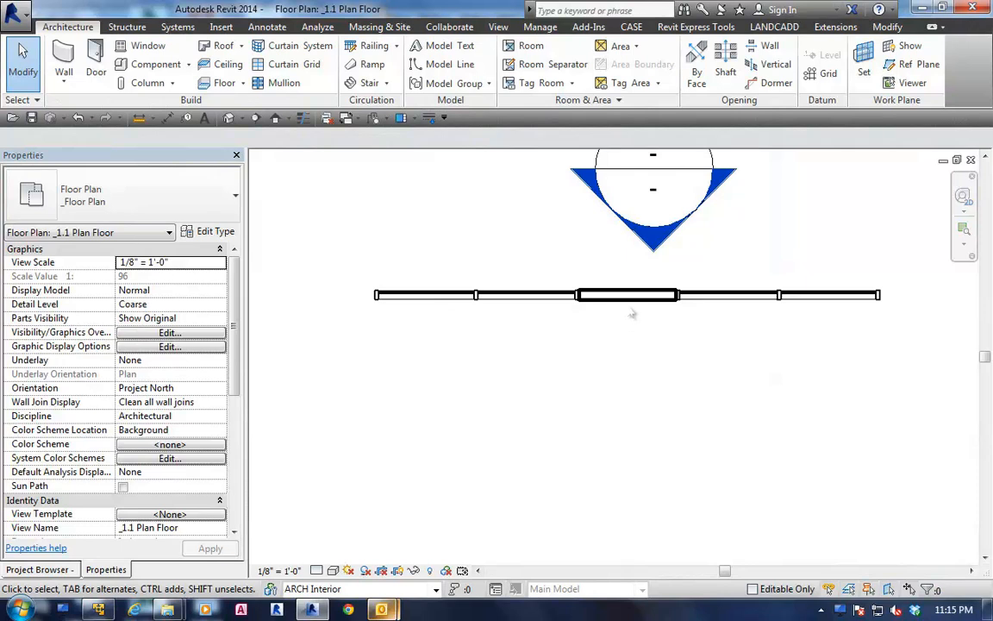
mouse_move(675, 295)
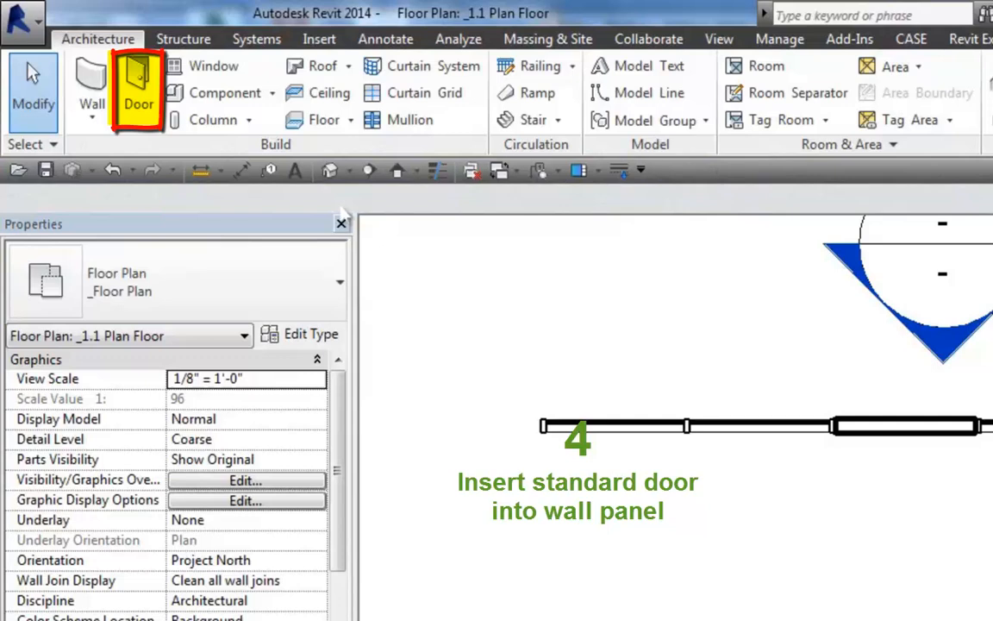
Place a DR-Swing 36" x 84" door into the solid infill wall panel.
left_click(138, 89)
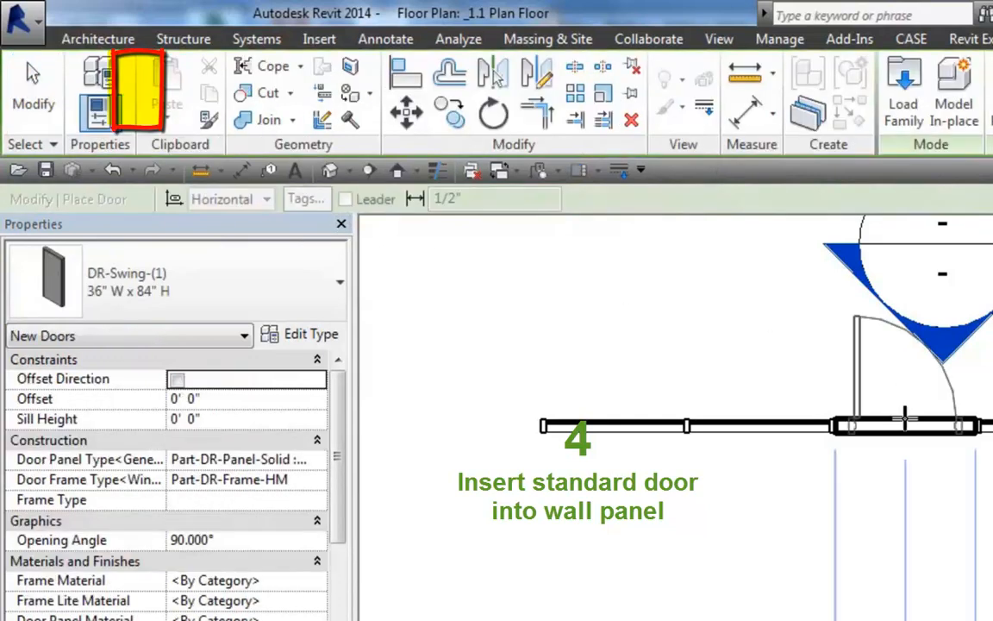
left_click(905, 423)
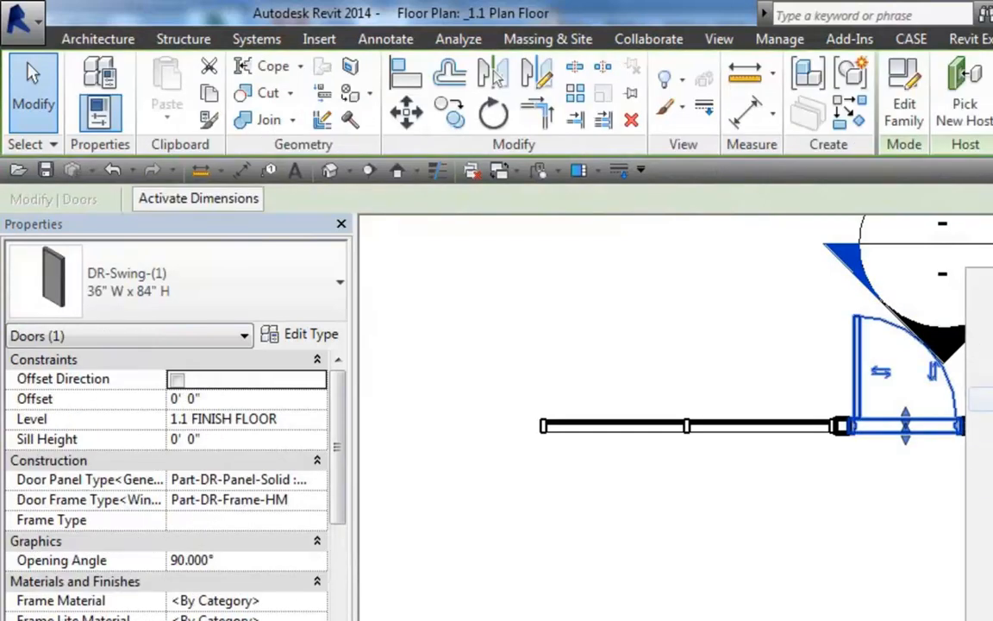
mouse_move(896, 449)
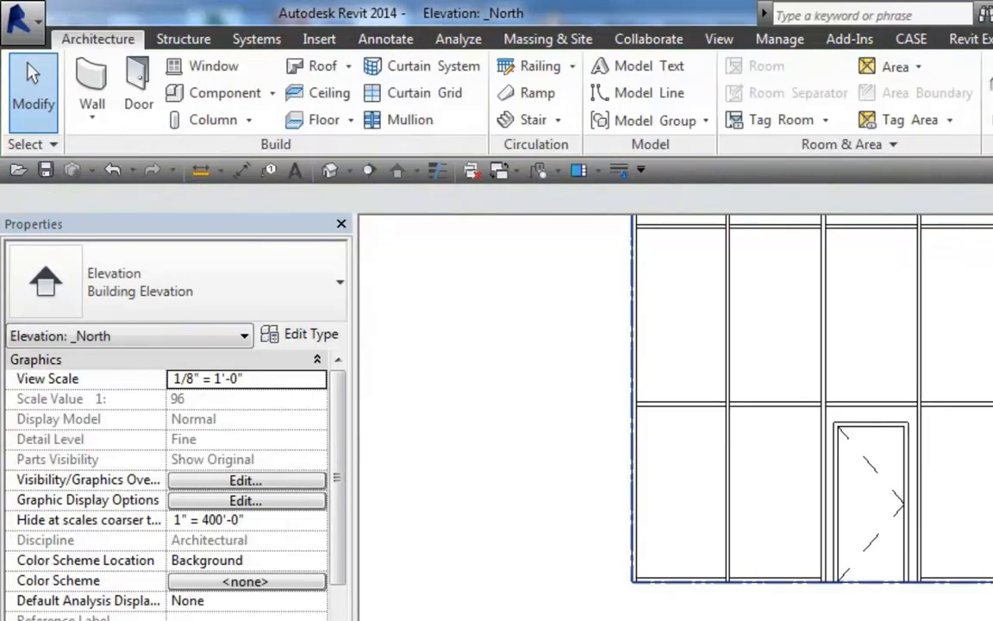
Set the door's frame type to Part-DR-Frame-Empty and its panel type to a glazed Lite leaf.
left_click(870, 500)
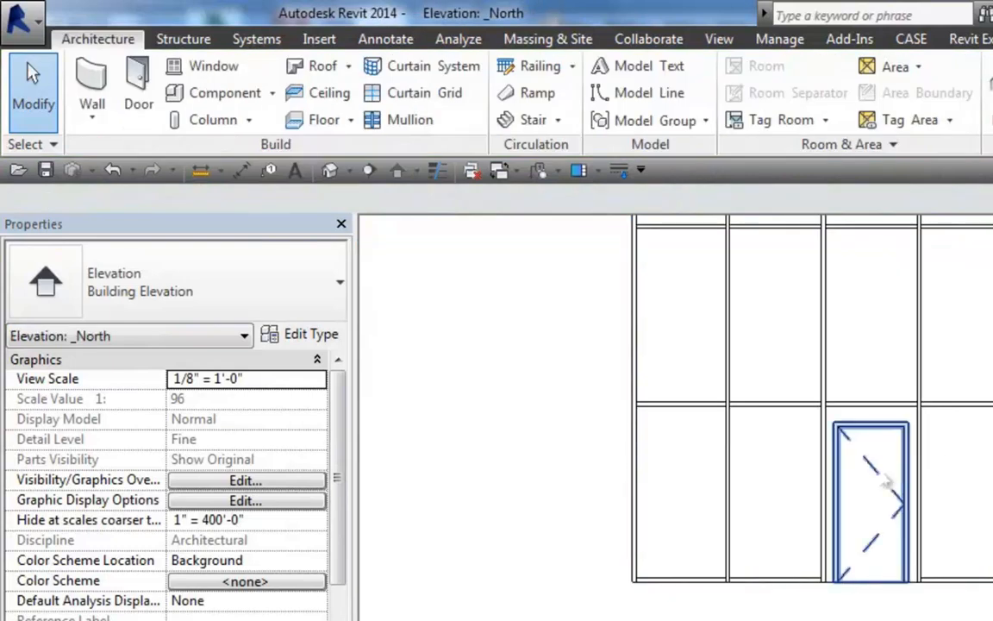
left_click(871, 500)
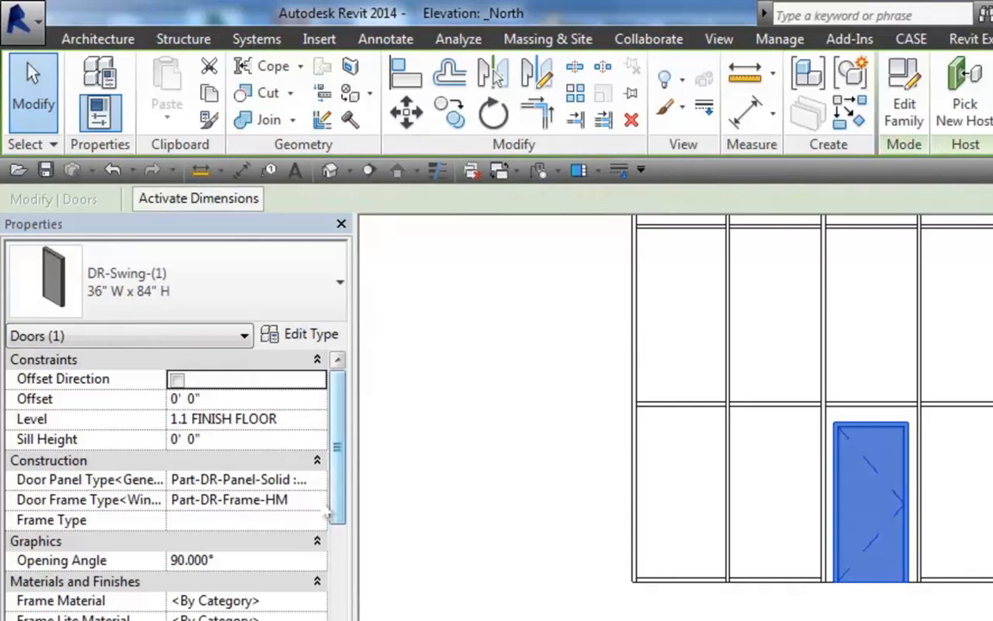
left_click(317, 500)
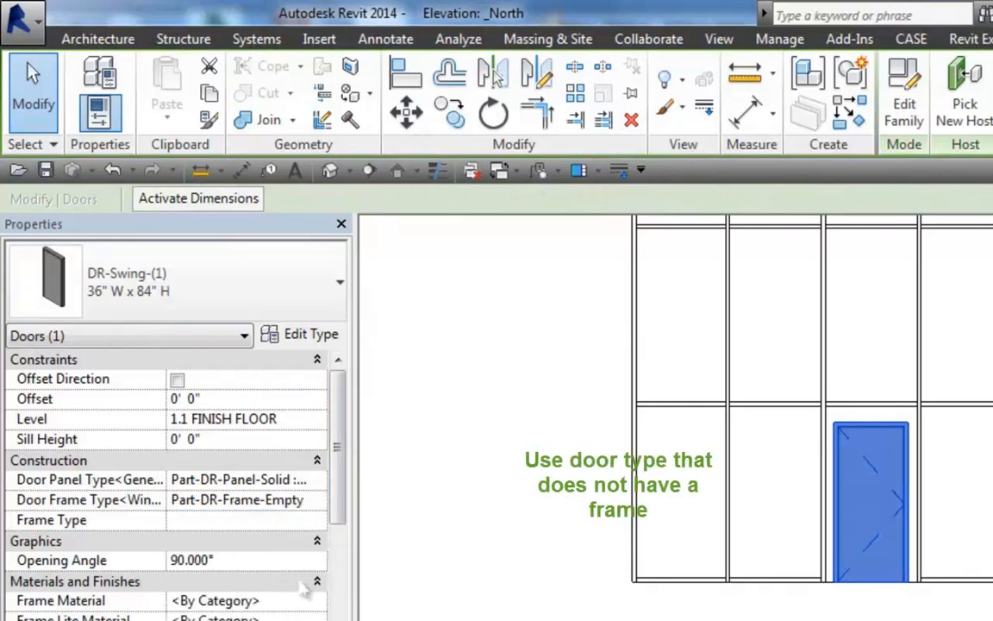
left_click(317, 480)
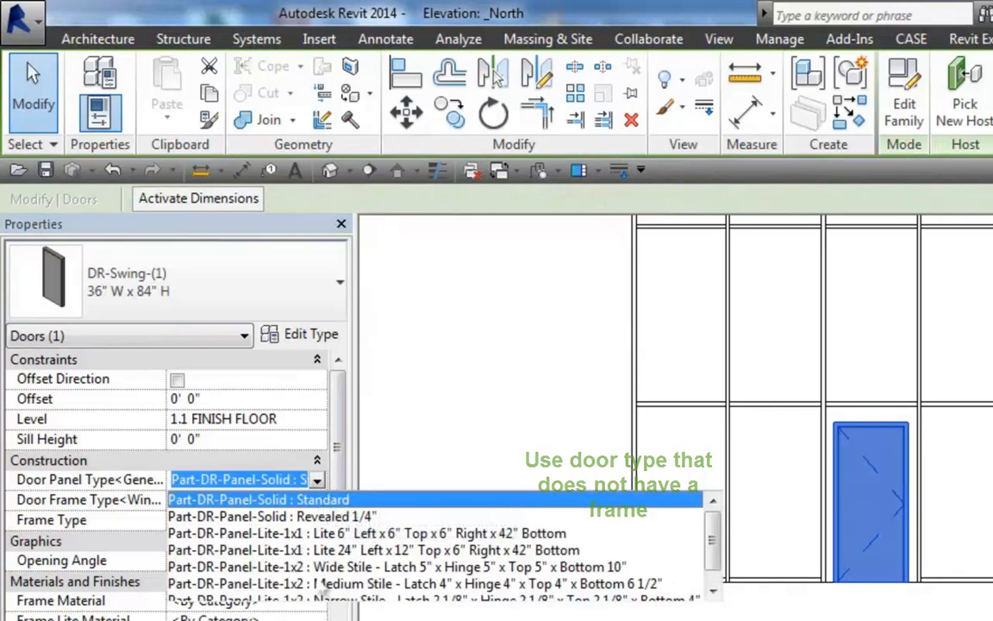
left_click(258, 533)
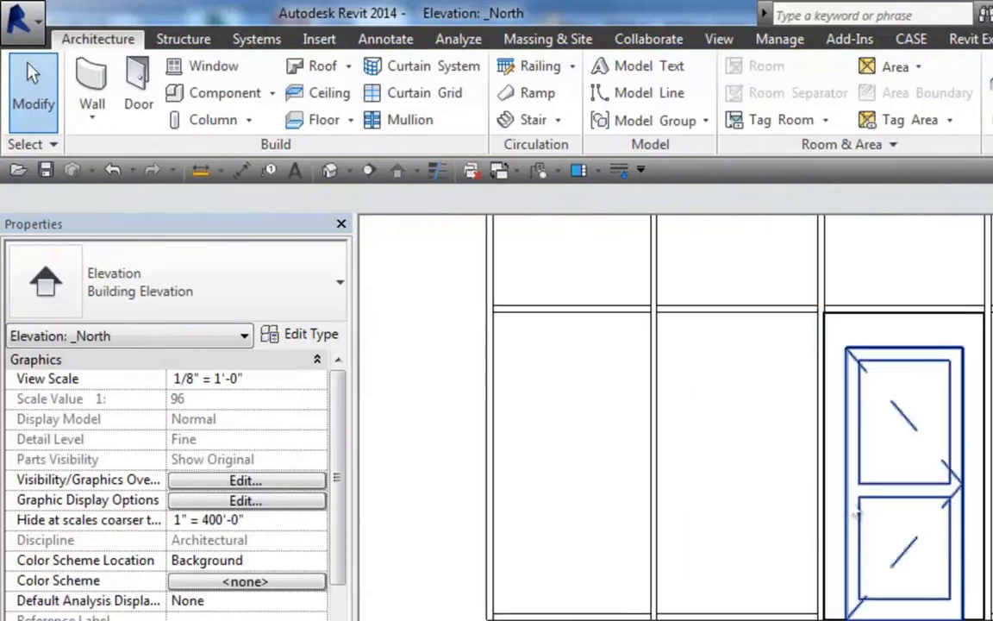
Adjust curtain grid segments so a narrow side-light bay sits beside the door.
left_click(904, 414)
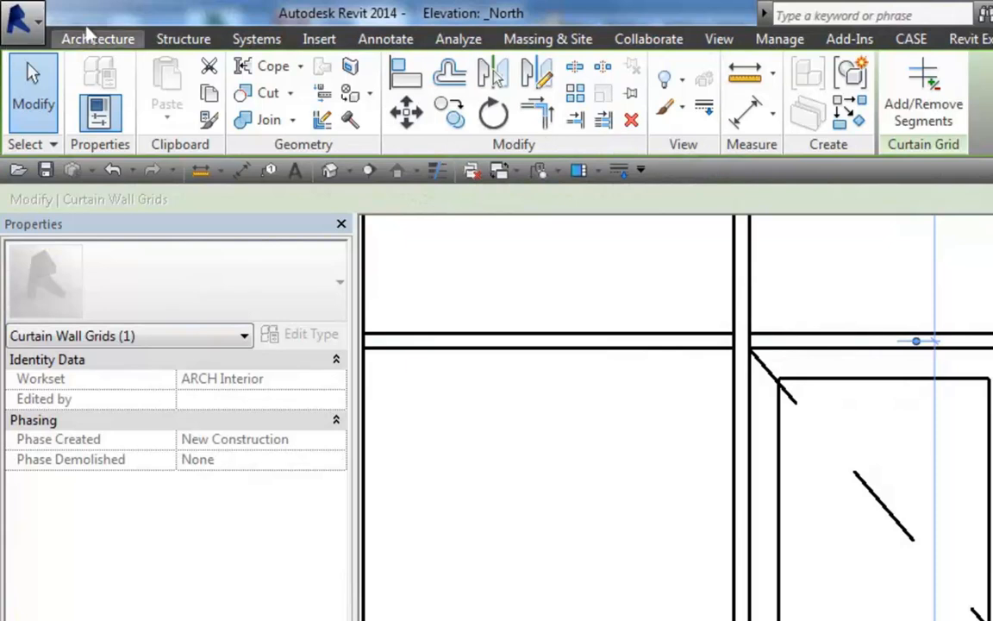
left_click(97, 37)
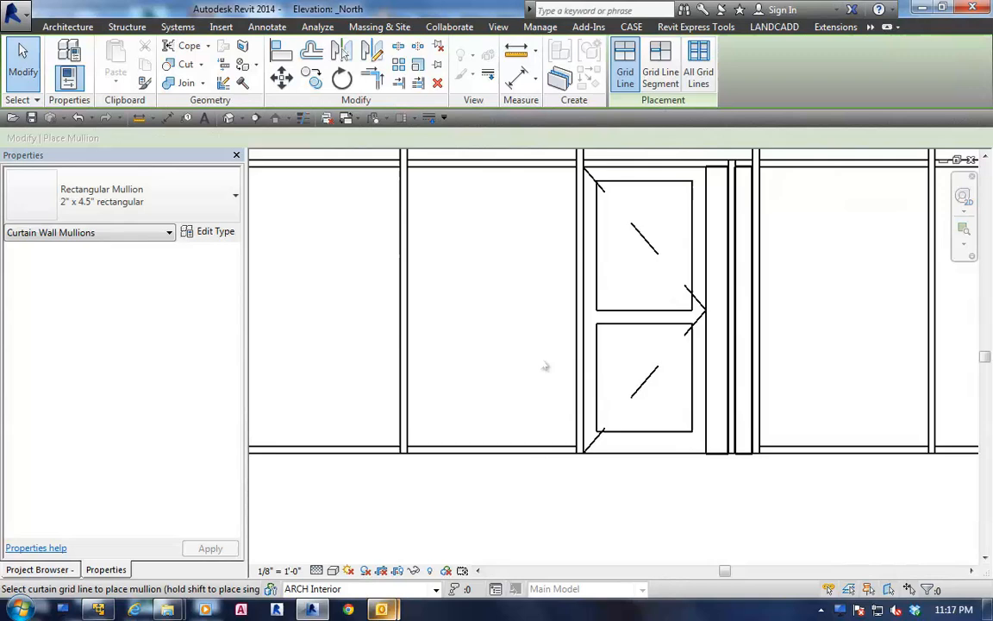
Place mullions on the grid lines framing the door and its side light.
left_click(731, 310)
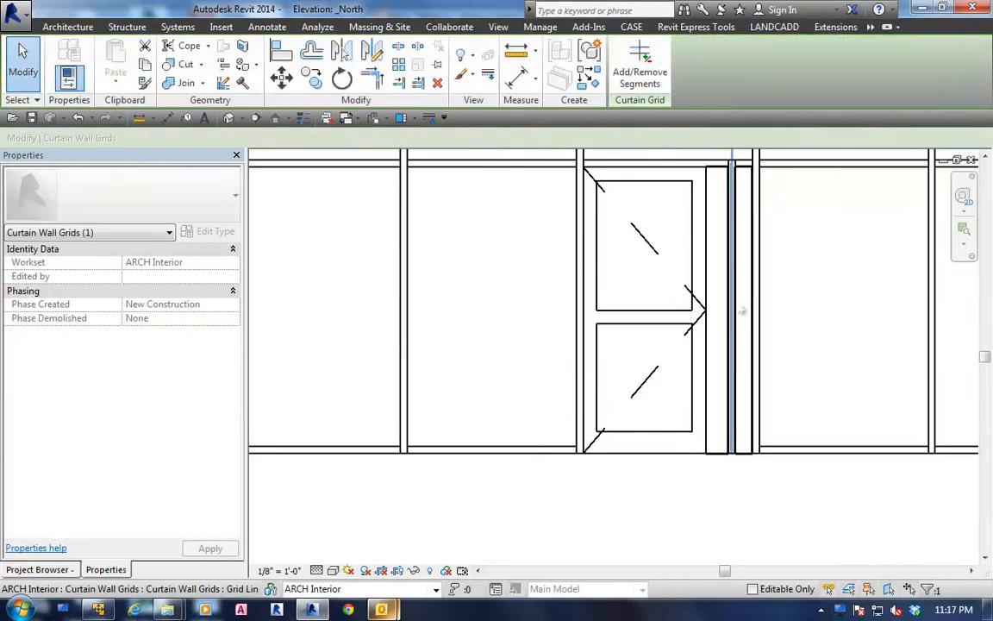
mouse_move(742, 307)
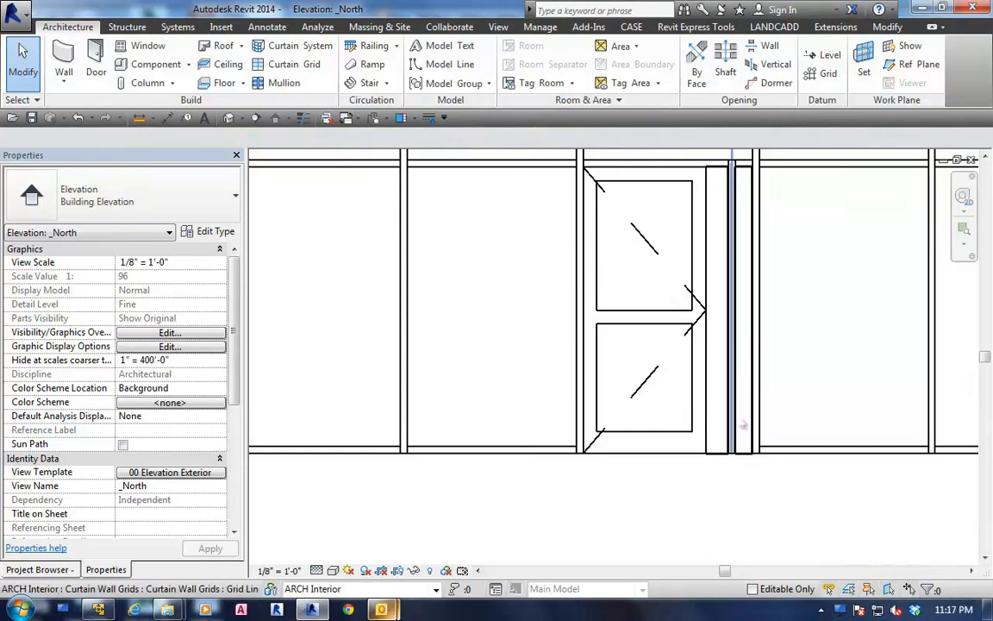
mouse_move(742, 428)
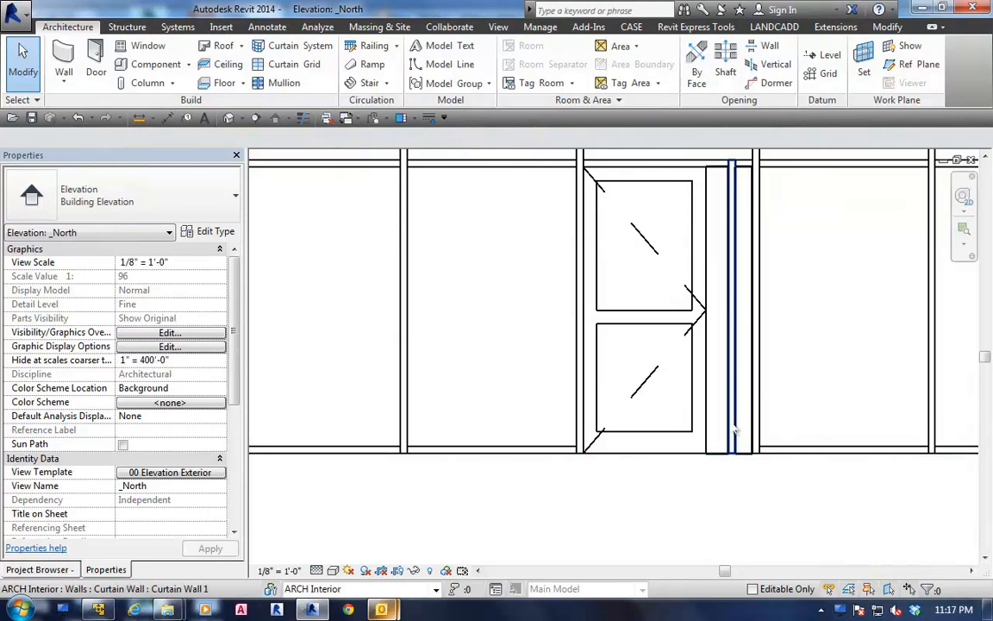
left_click(731, 336)
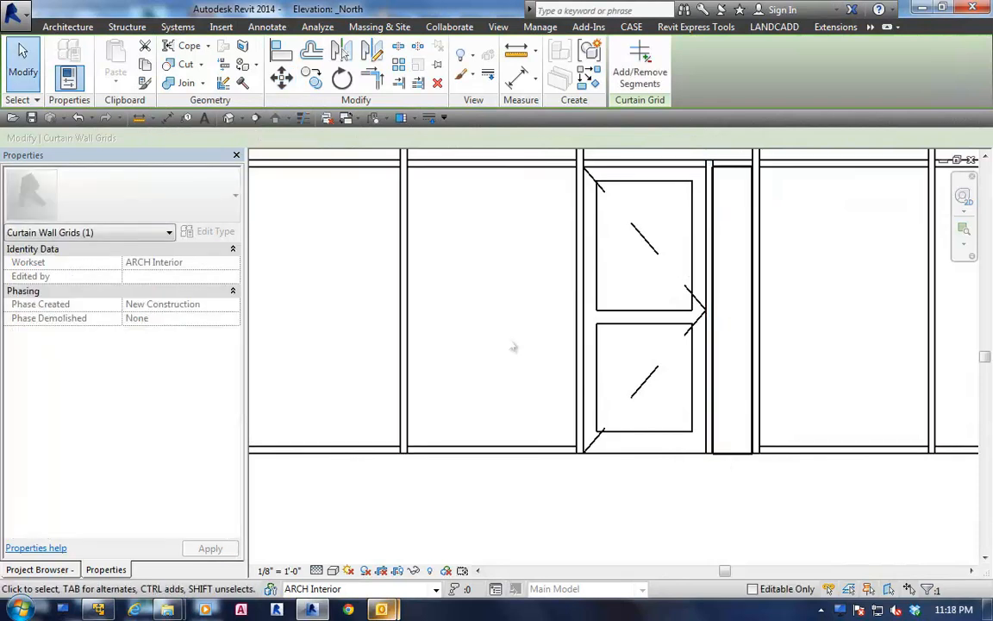
left_click(67, 28)
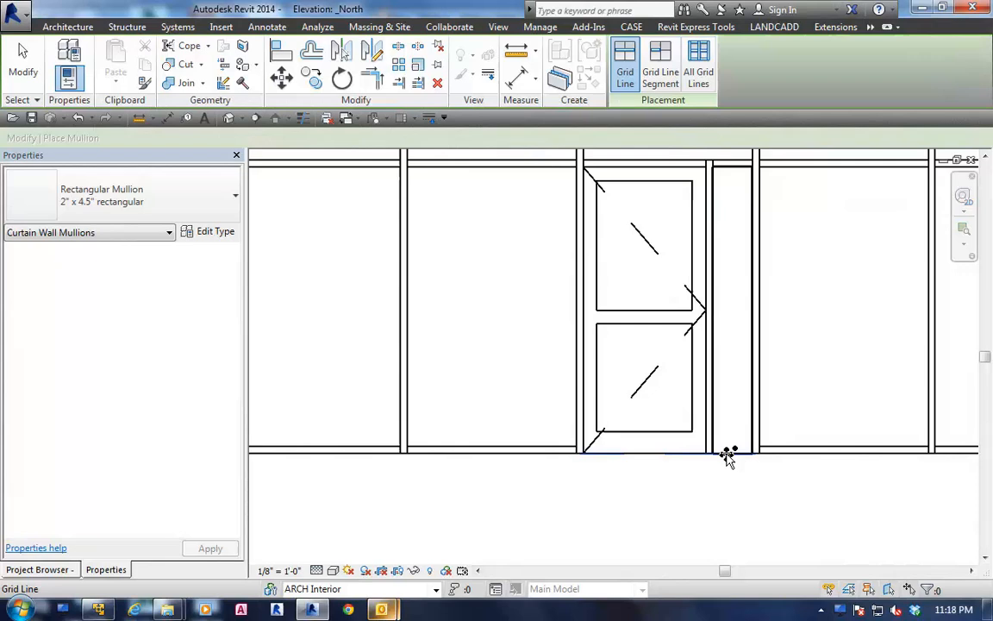
mouse_move(733, 452)
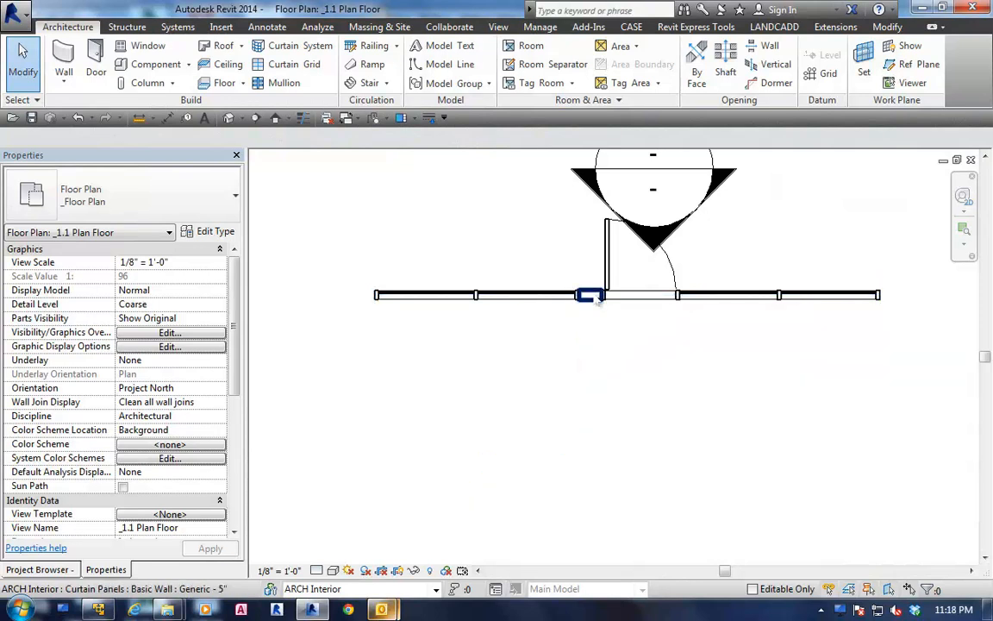
Select the Basic Wall Generic 5" infill segment holding the door in the floor plan.
left_click(590, 294)
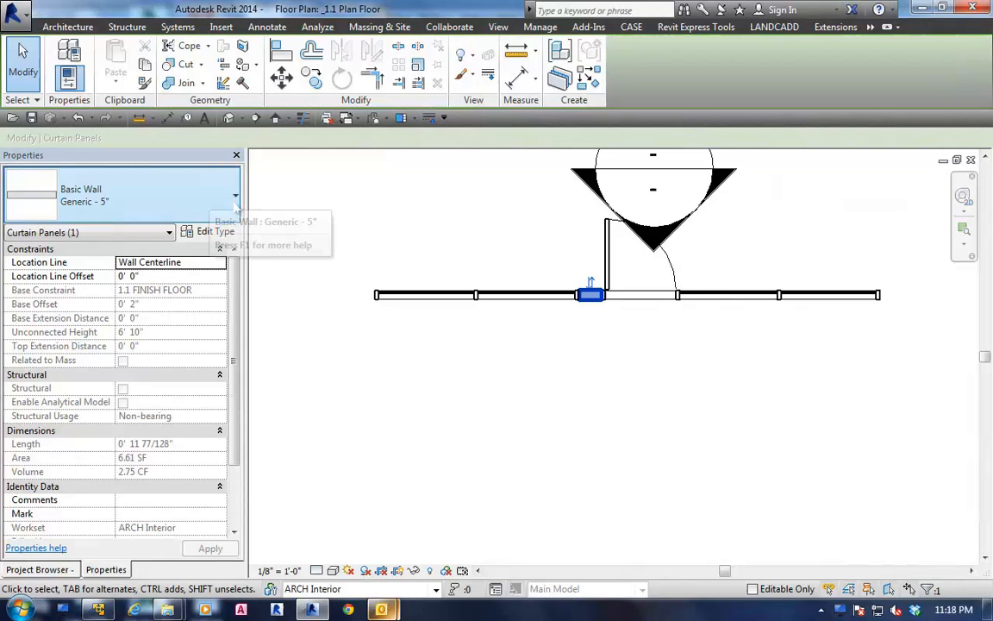